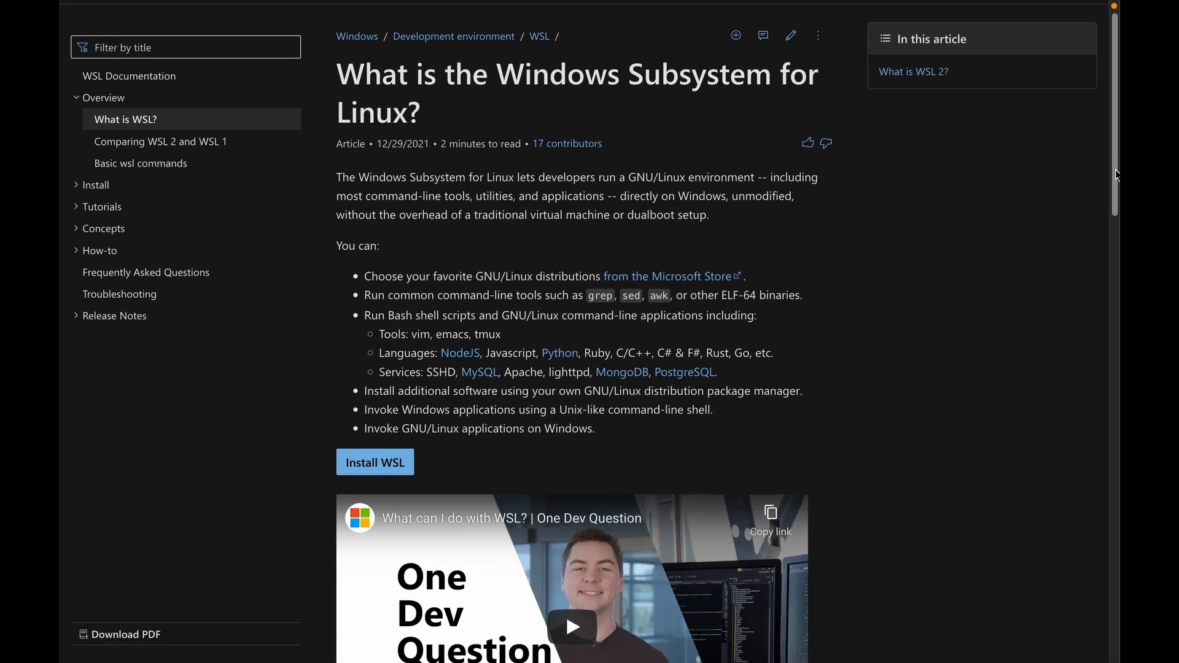
# Step: Launch msi and view the System Summary of hardware, BIOS, memory and virtualization details
pyautogui.scroll(-3)
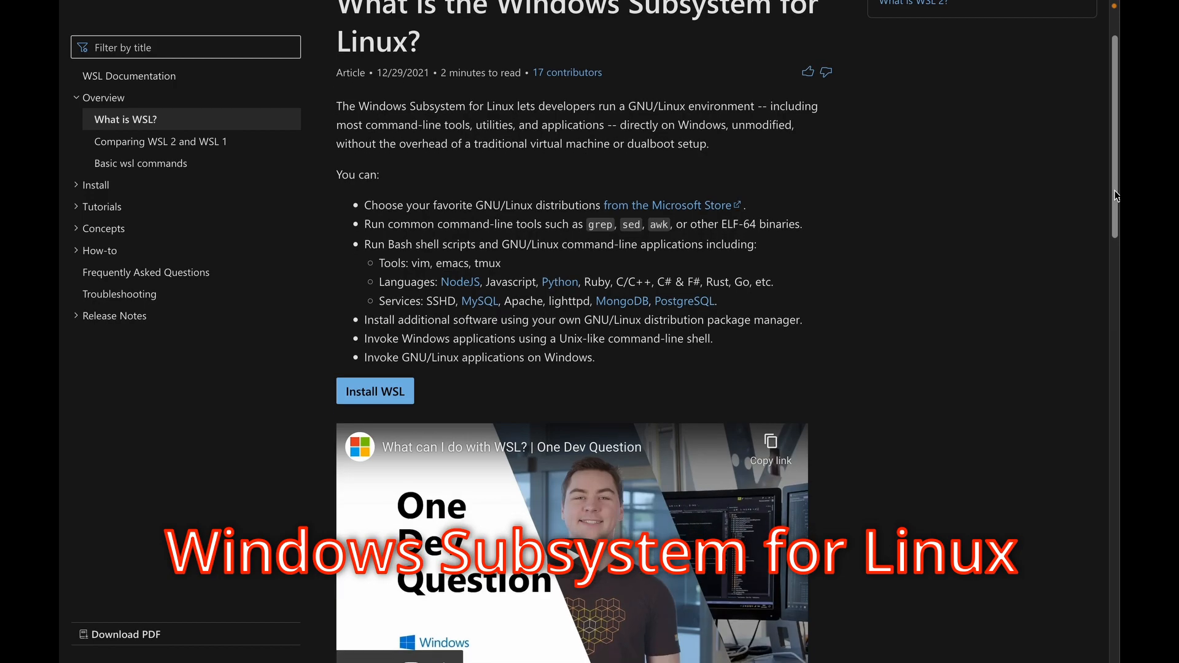
pyautogui.scroll(-3)
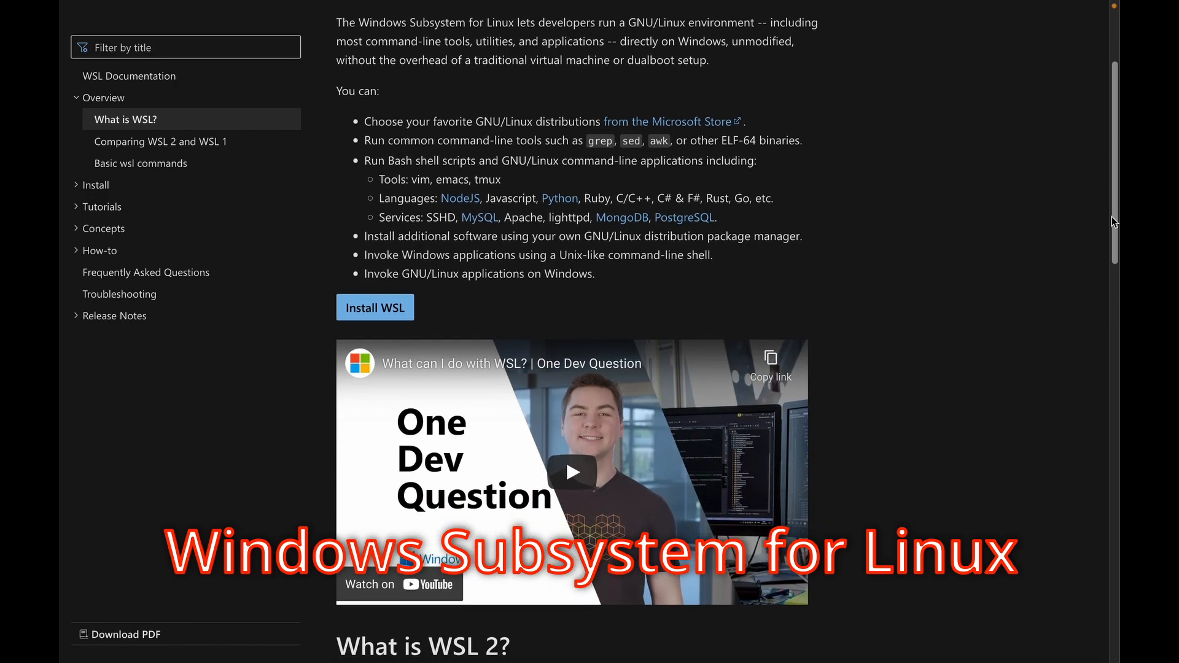
pyautogui.scroll(-3)
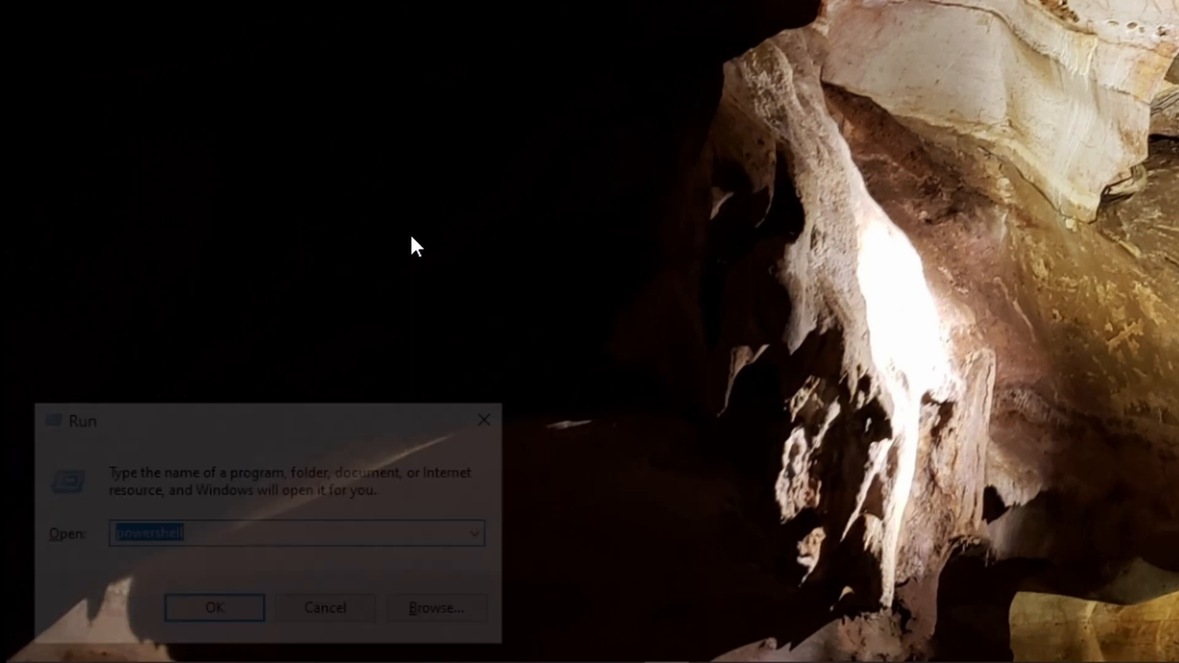
pyautogui.write('msi')
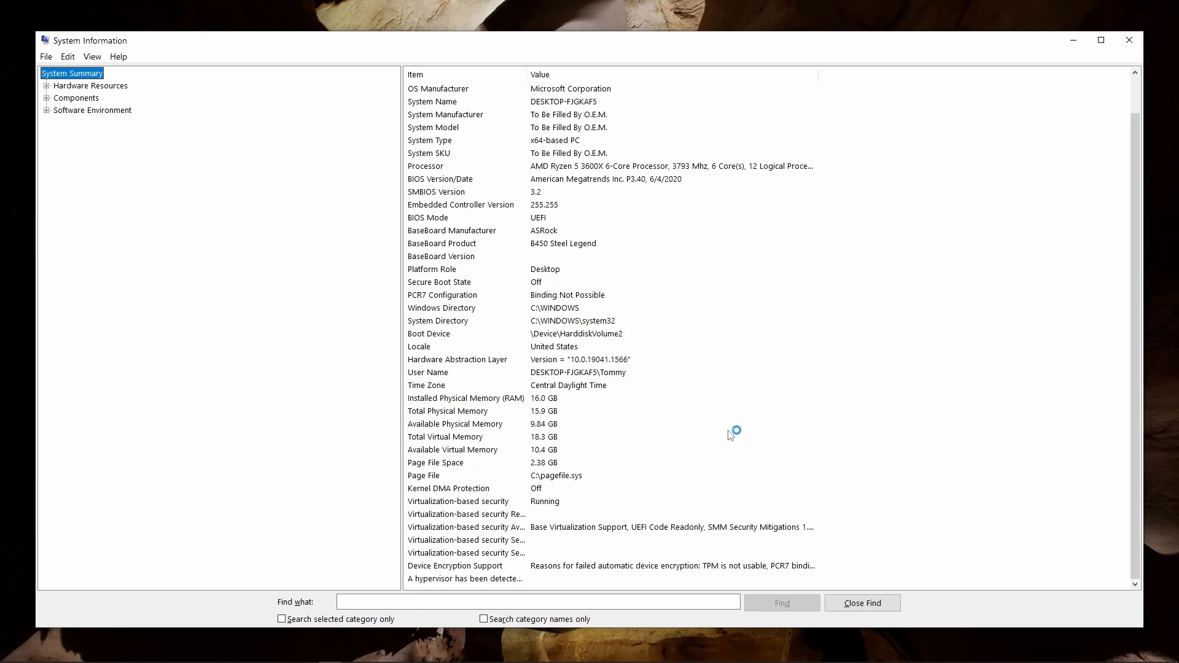
pyautogui.moveTo(609, 569)
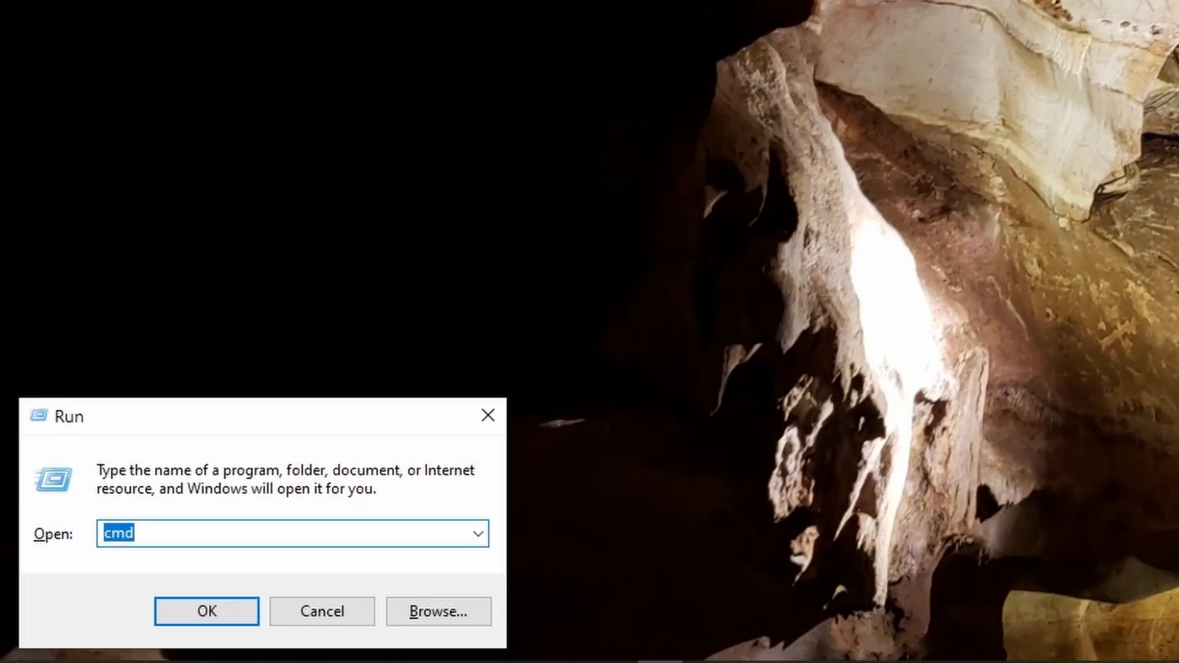
# Step: Run wsl --install in an administrator Windows PowerShell session
pyautogui.write('powershell')
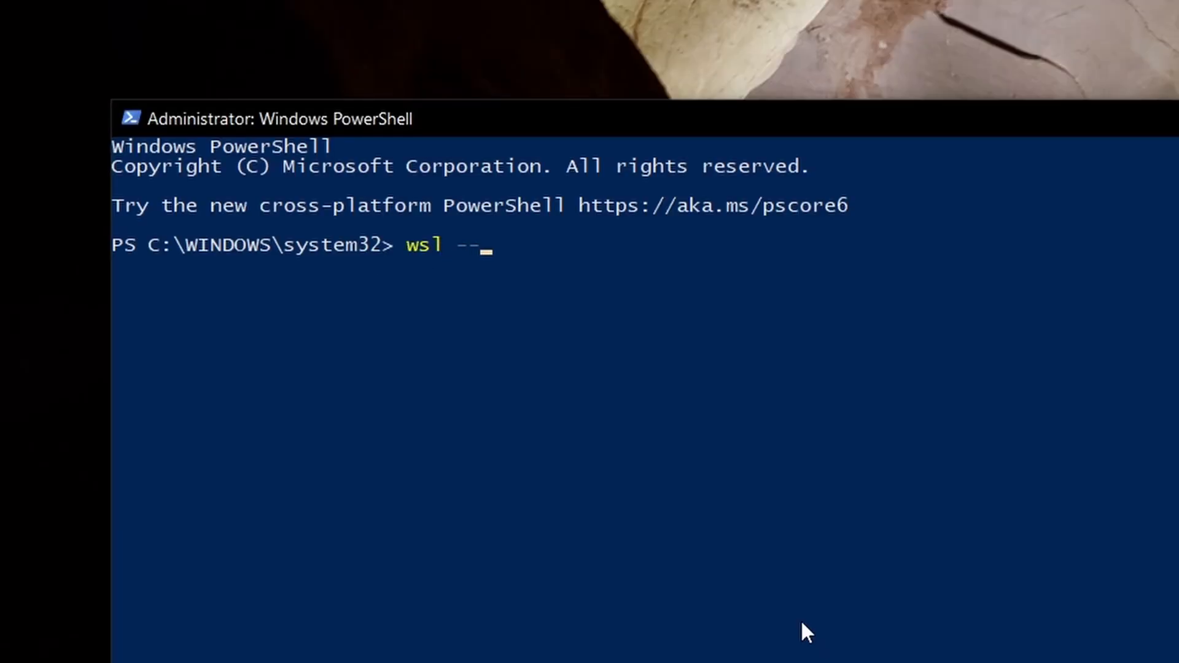
pyautogui.write('install')
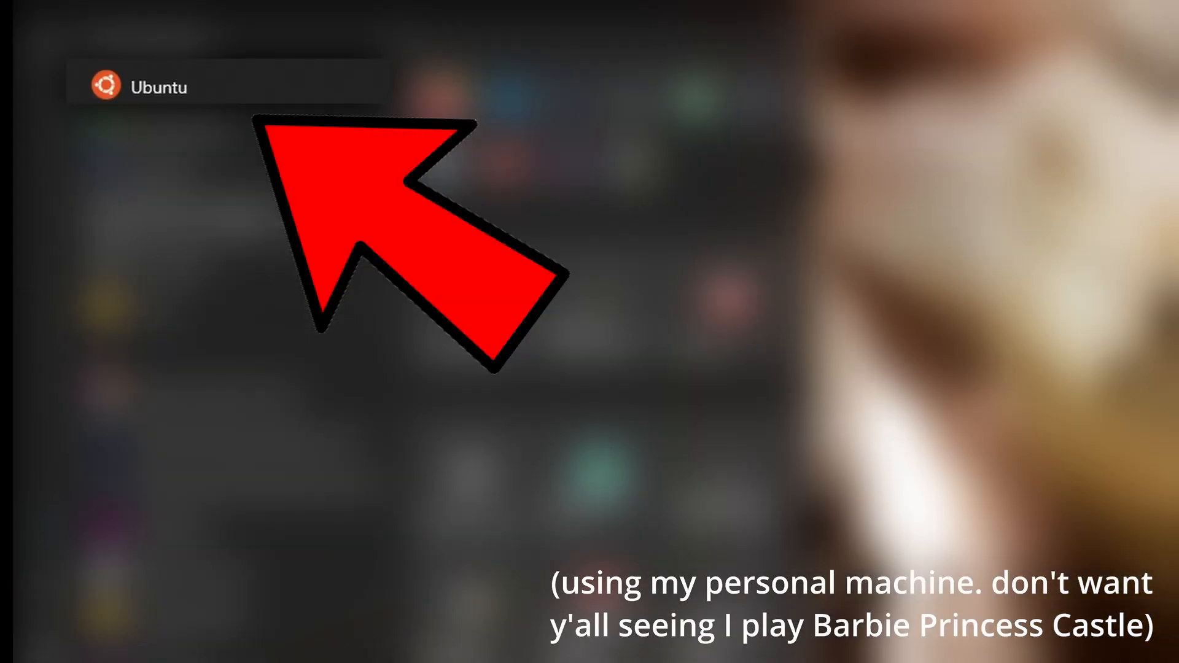
# Step: Launch Ubuntu and create the UNIX user 'tom' with a password
pyautogui.click(155, 85)
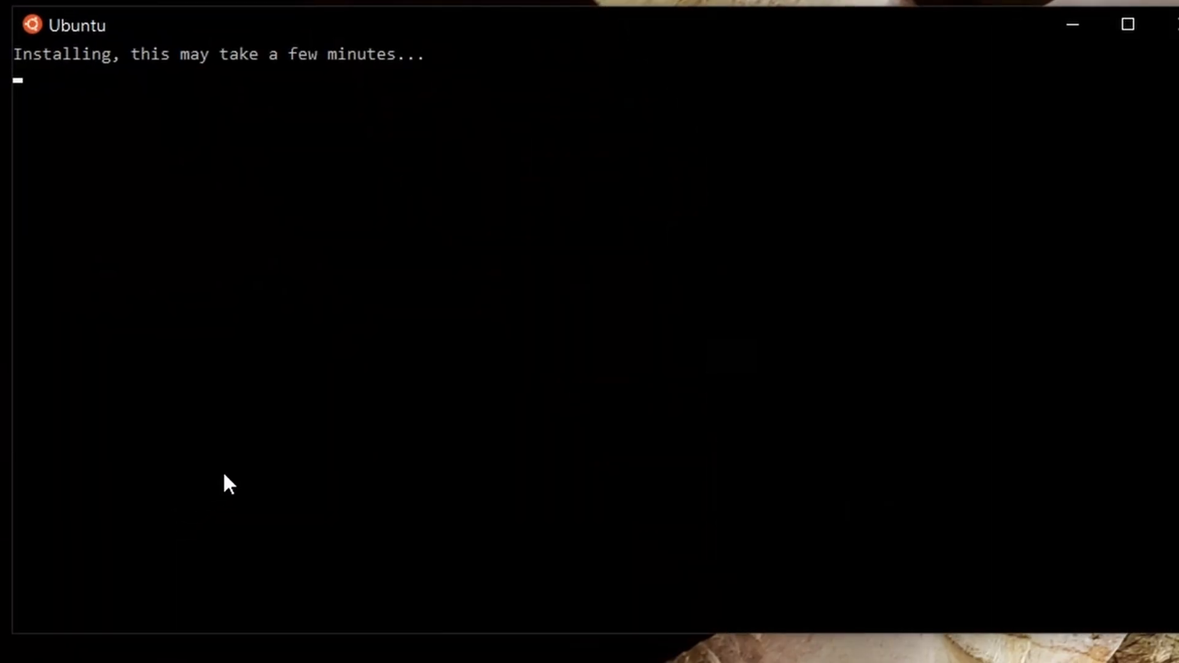
pyautogui.write('tom')
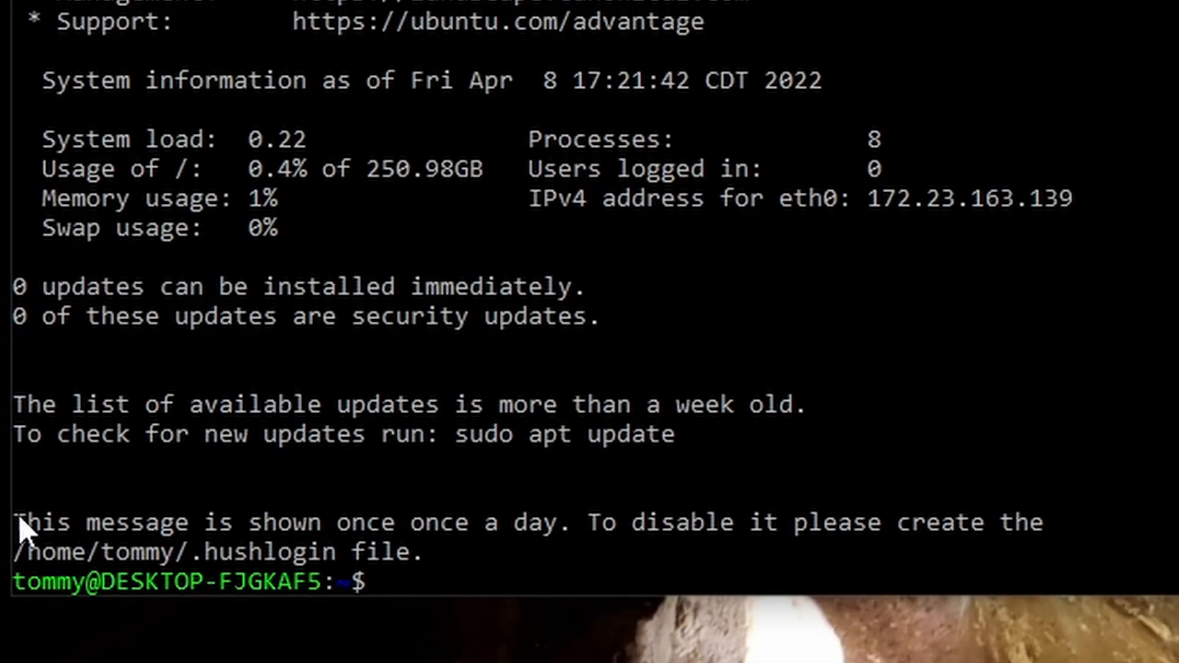
pyautogui.moveTo(14, 522); pyautogui.dragTo(556, 521)
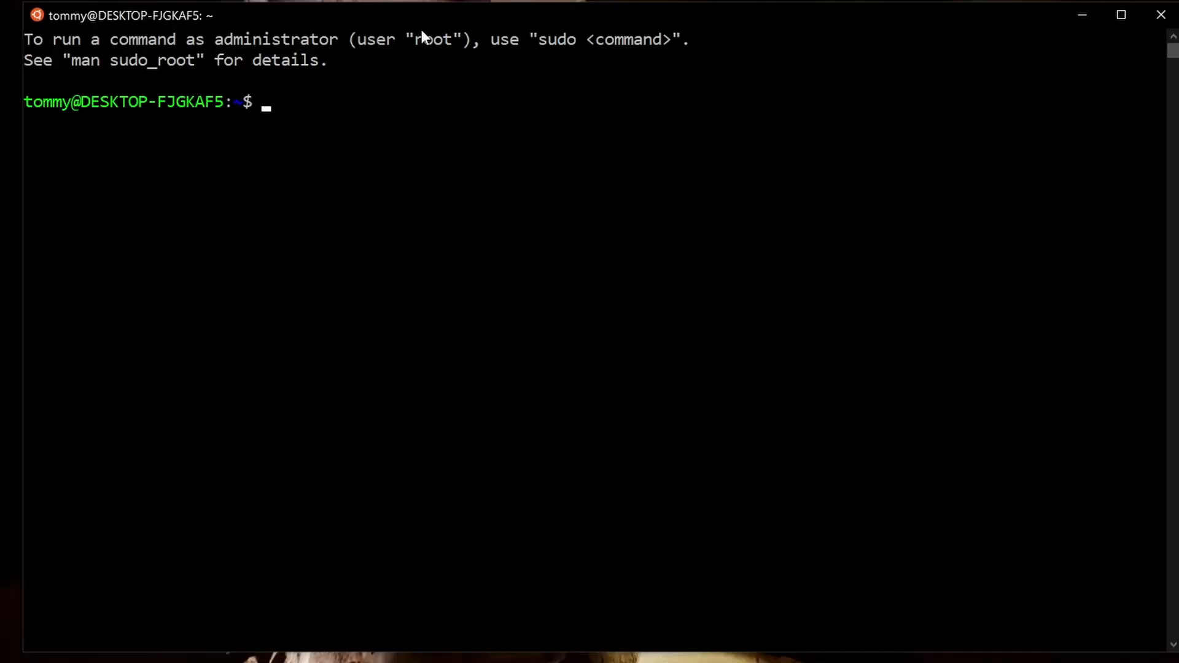
# Step: Run sudo apt update, then sudo apt upgrade and confirm
pyautogui.write('sudo apt update')
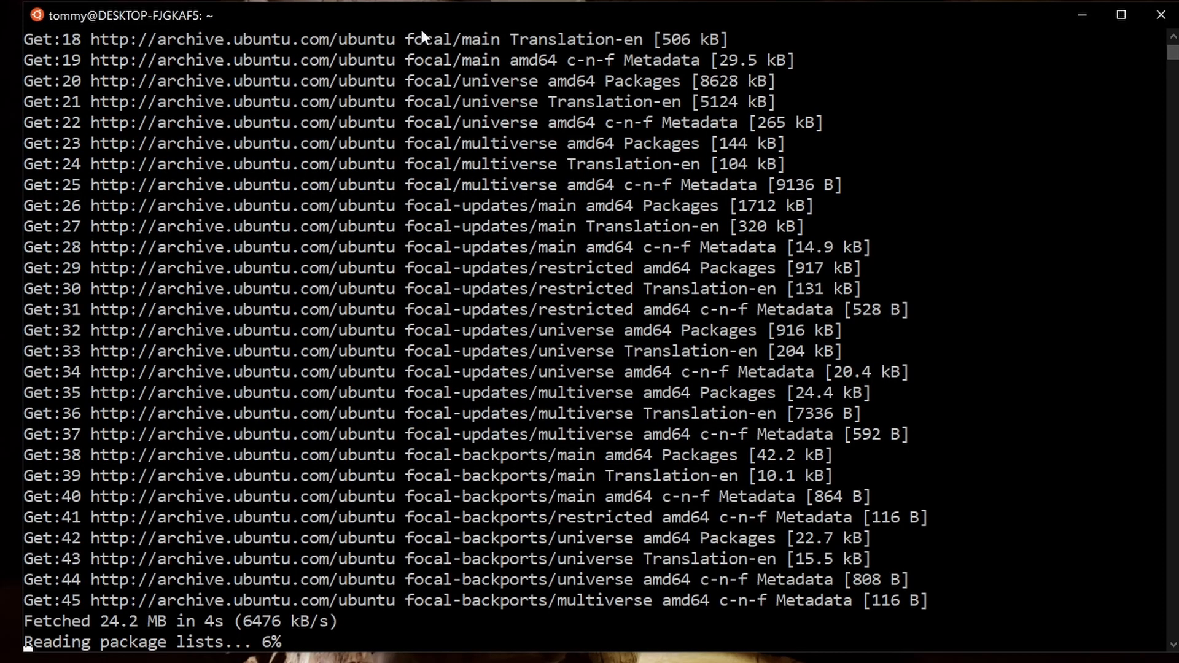
pyautogui.write('sudo')
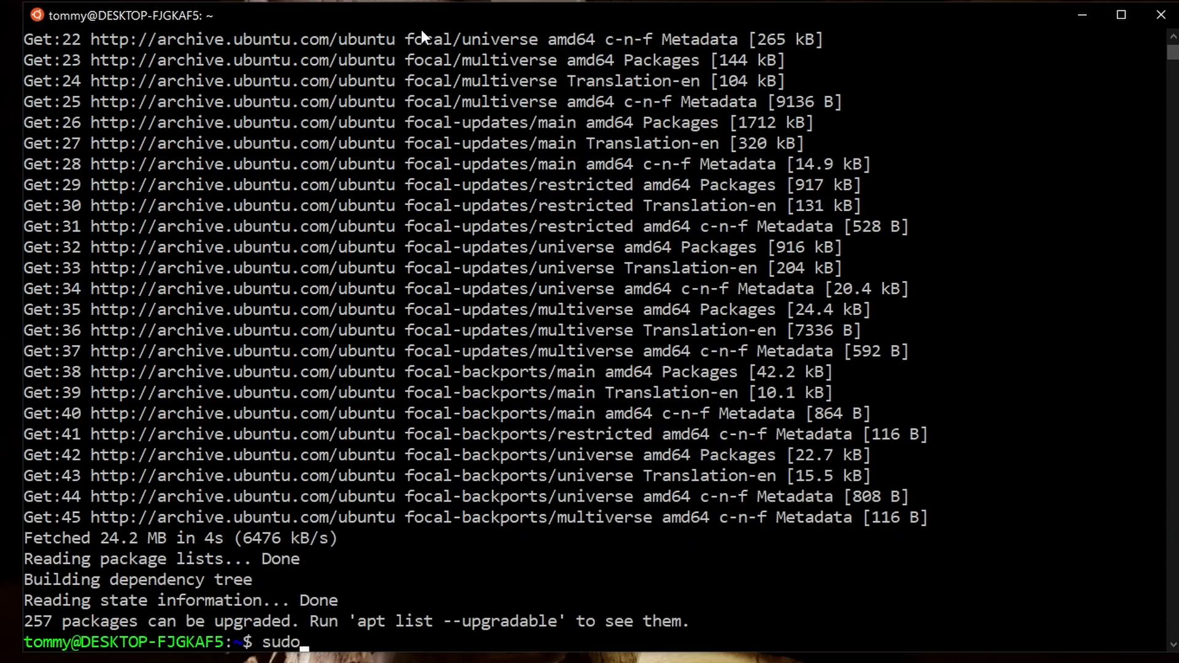
pyautogui.write('apt upgrade')
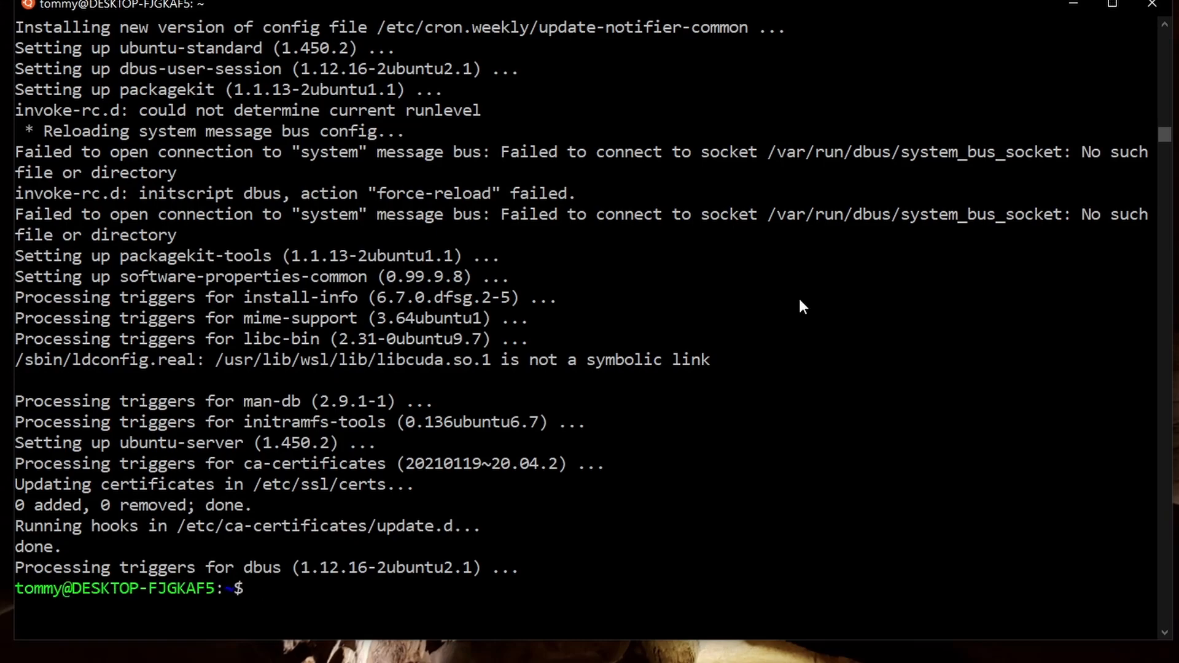
# Step: Install Apache with sudo apt install apache2
pyautogui.write('sudo apt insta')
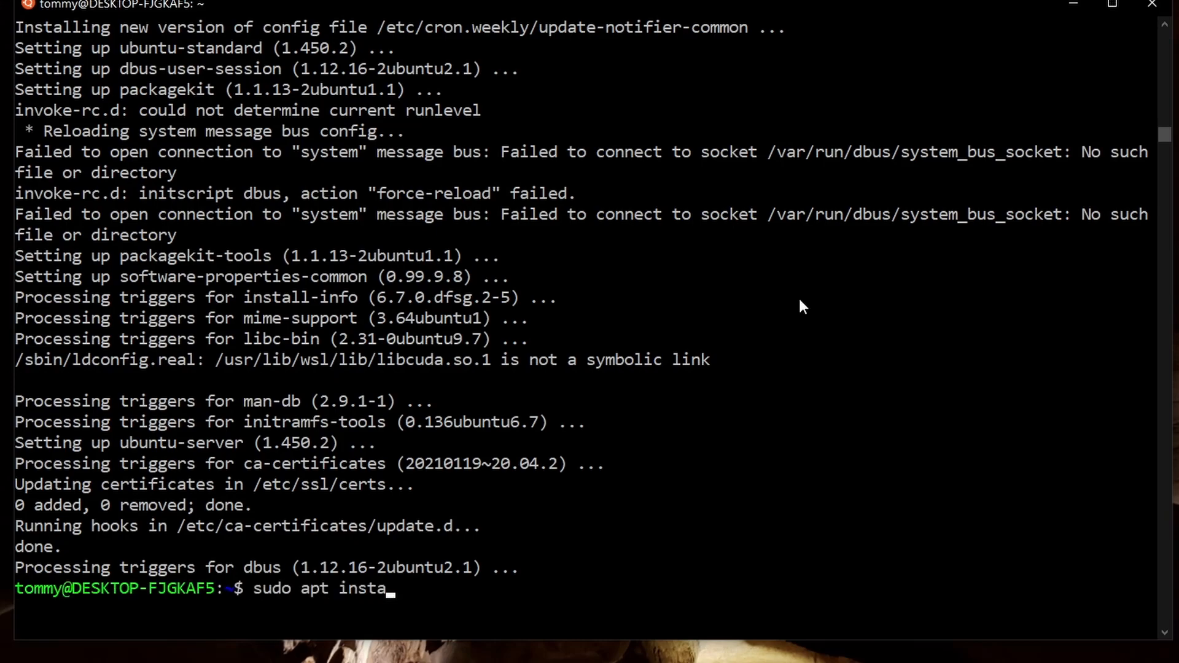
pyautogui.write('ll apache2')
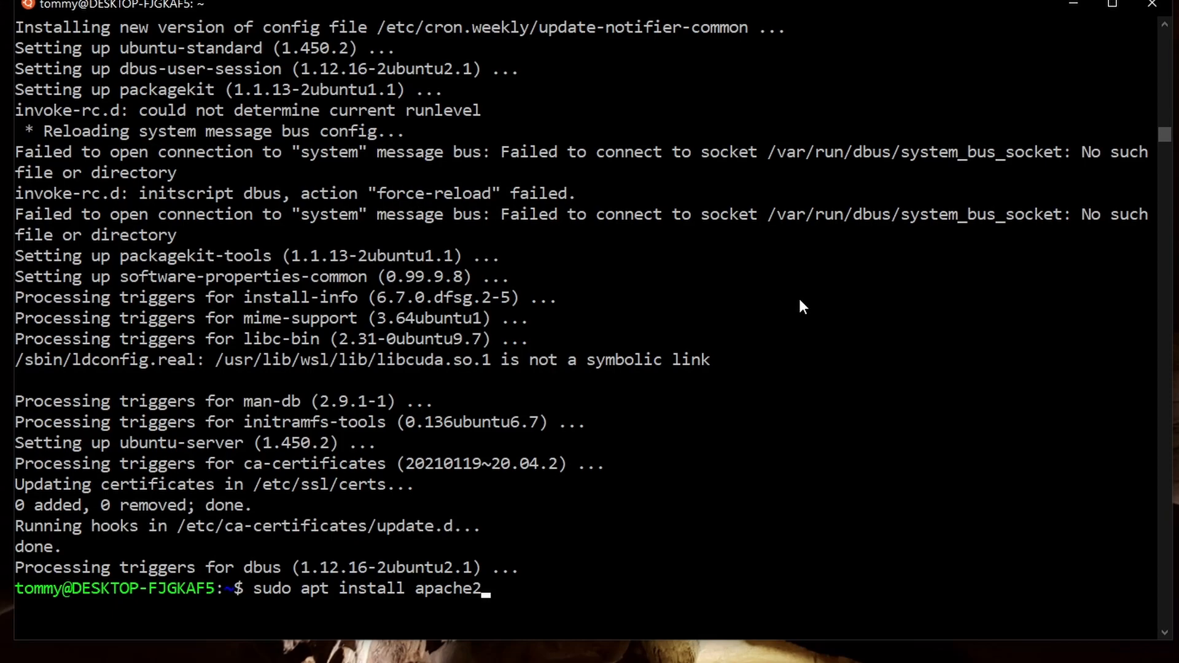
pyautogui.press('Enter')
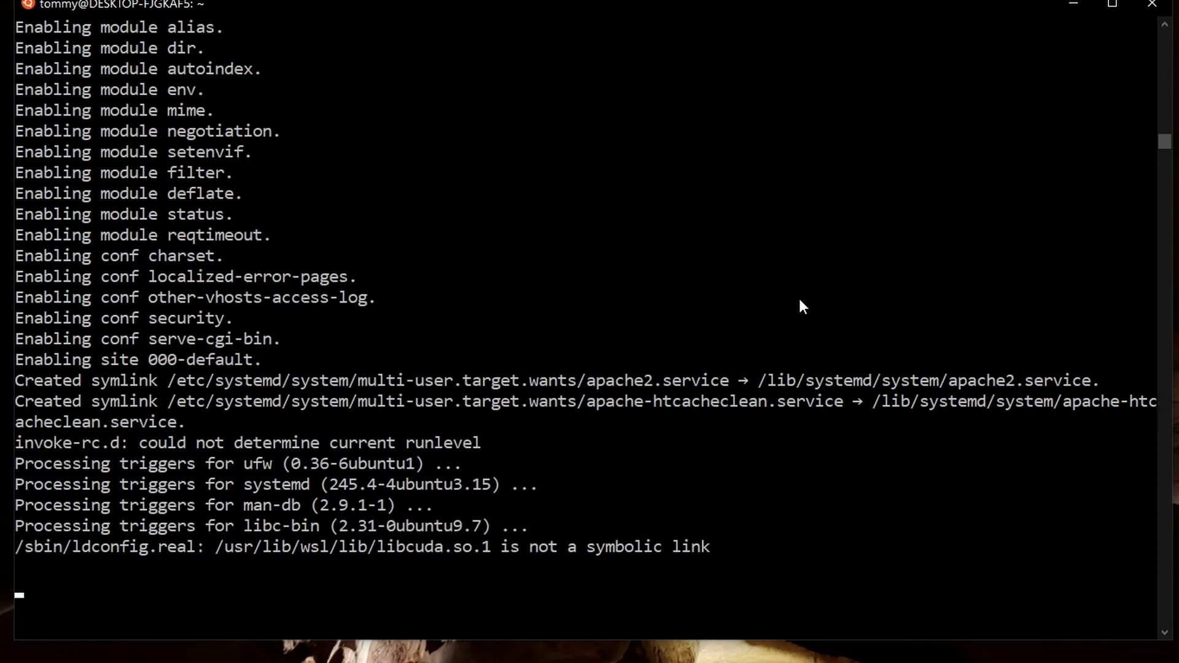
# Step: Set Apache's listen port to 8081 in ports.conf via nano and restart apache2
pyautogui.write('sudo')
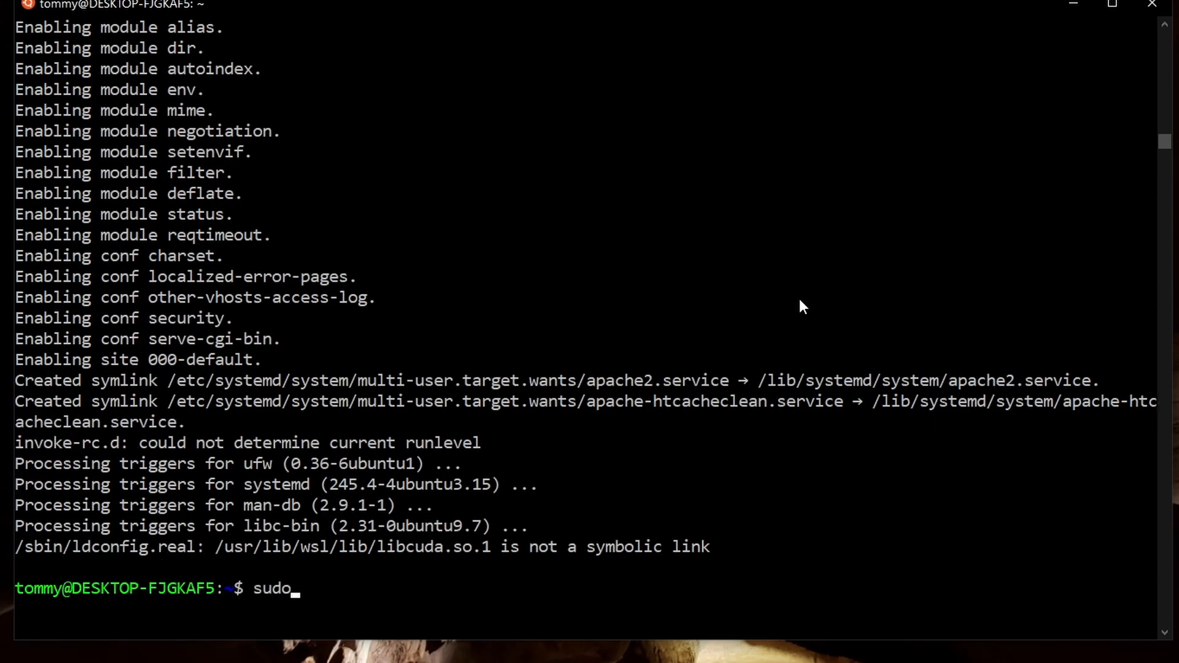
pyautogui.write('nanao /')
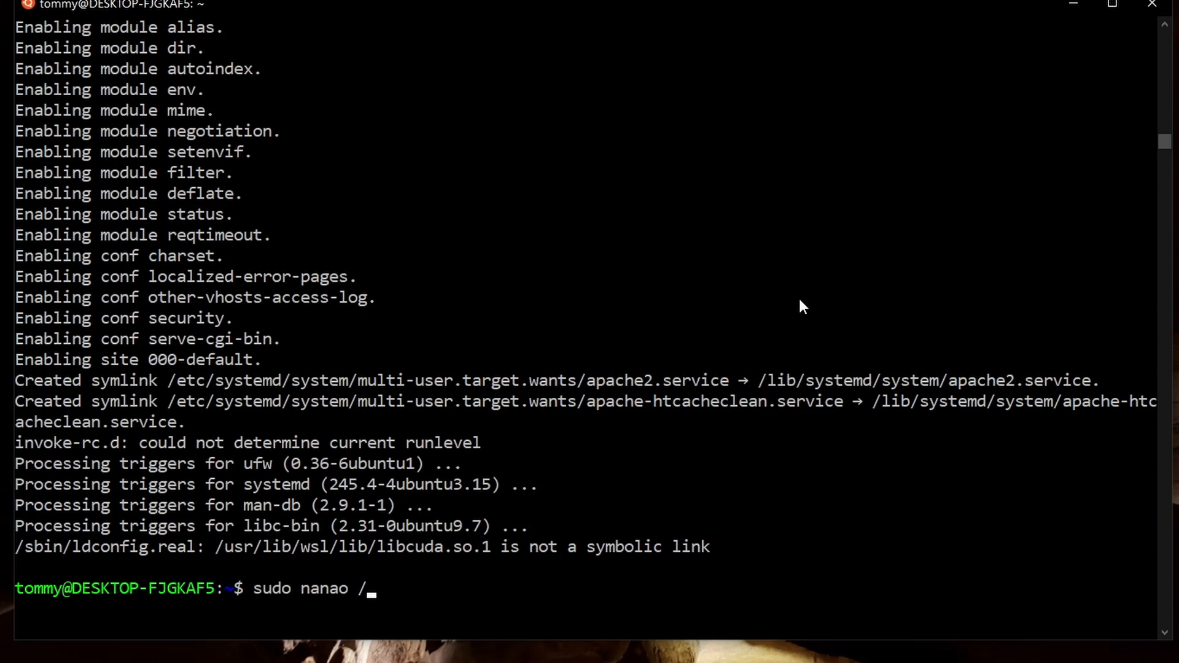
pyautogui.write('etc/apache2/ports.conf')
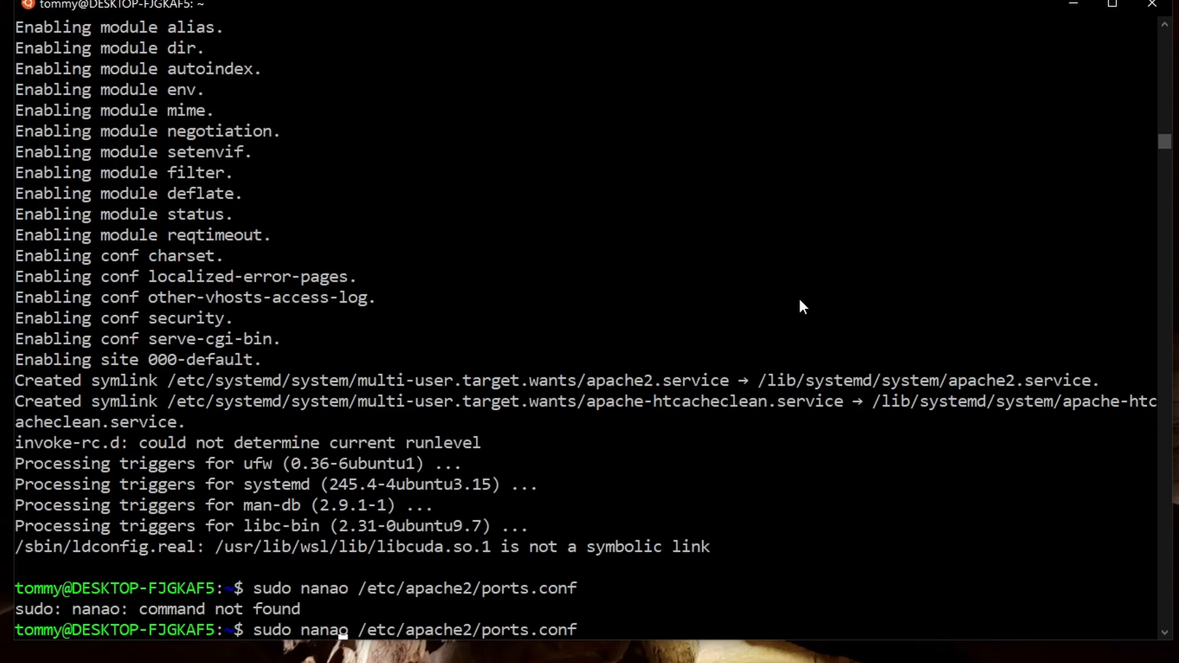
pyautogui.press('Enter')
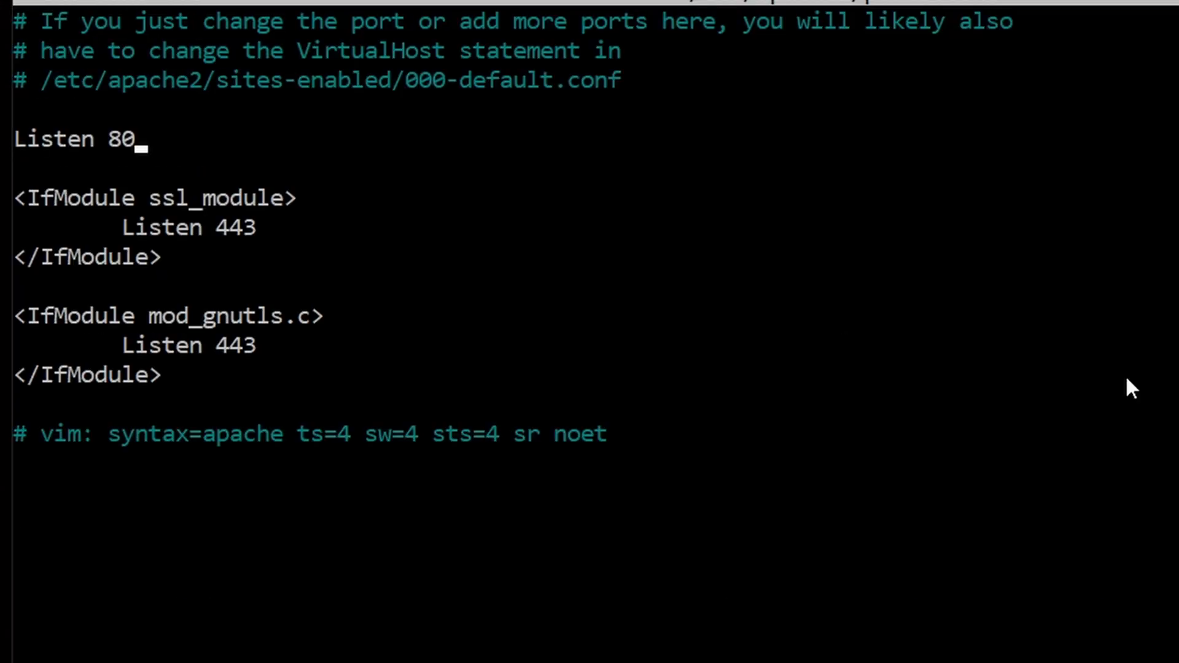
pyautogui.write('81')
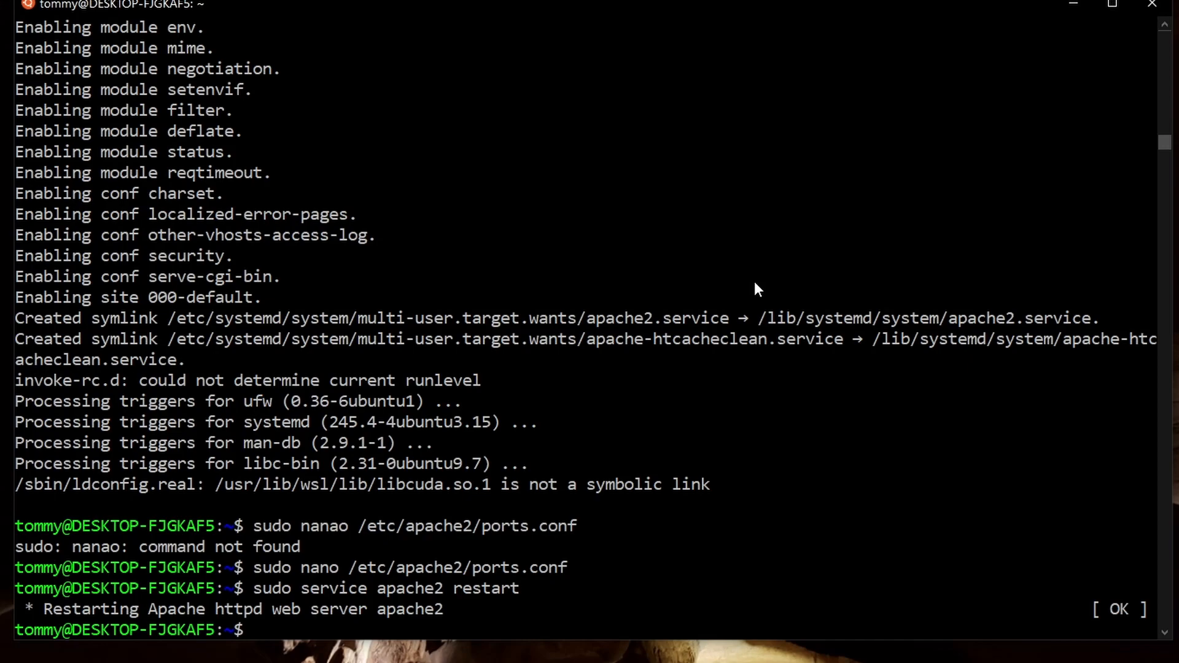
pyautogui.write('msed')
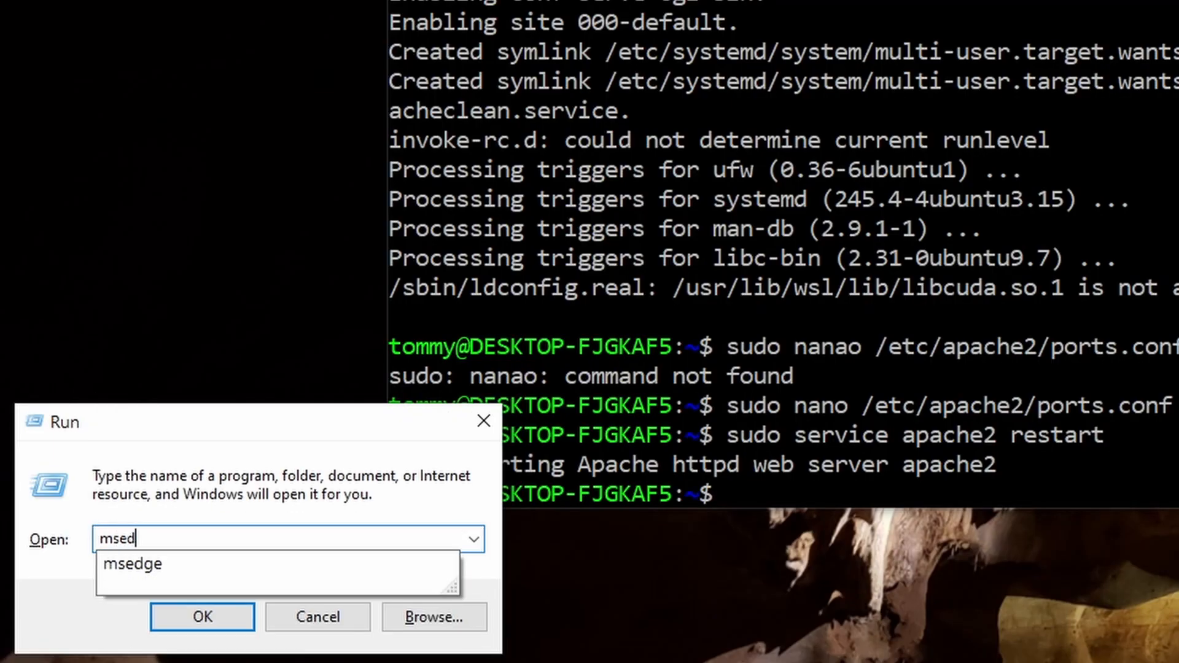
# Step: Load localhost:8081 in Edge to show the Apache 'It works!' default page
pyautogui.write('localhost:8081')
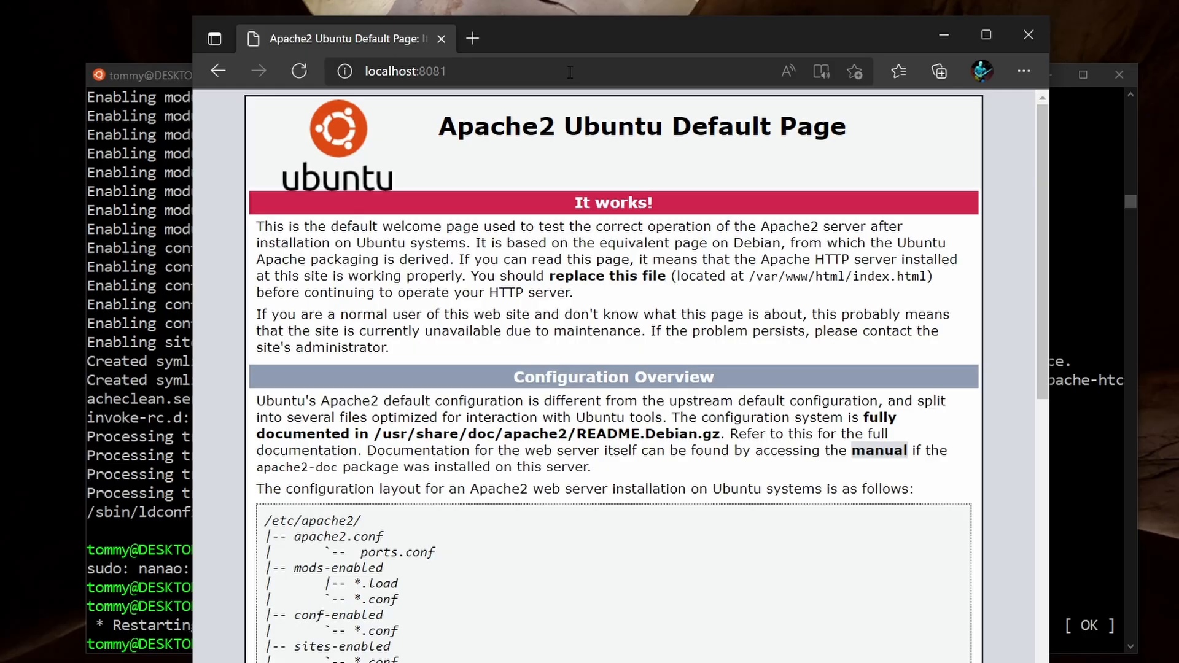
pyautogui.moveTo(720, 227)
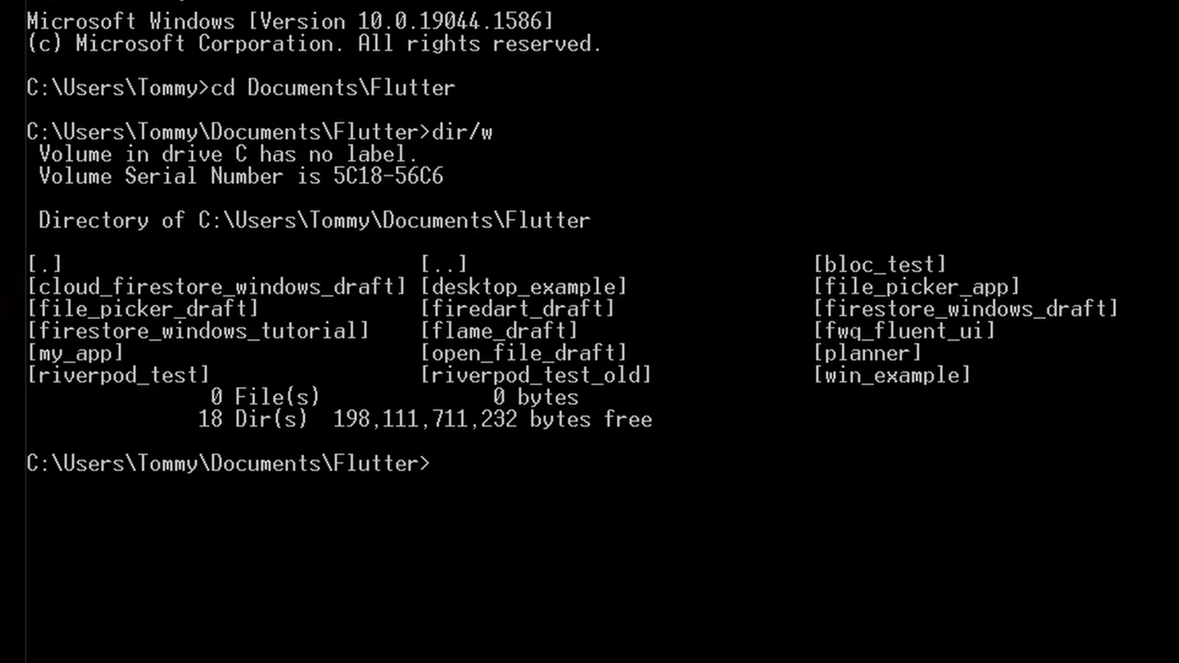
# Step: Run flutter create web_test in Documents\Flutter, then flutter build web
pyautogui.write('flutter create web_')
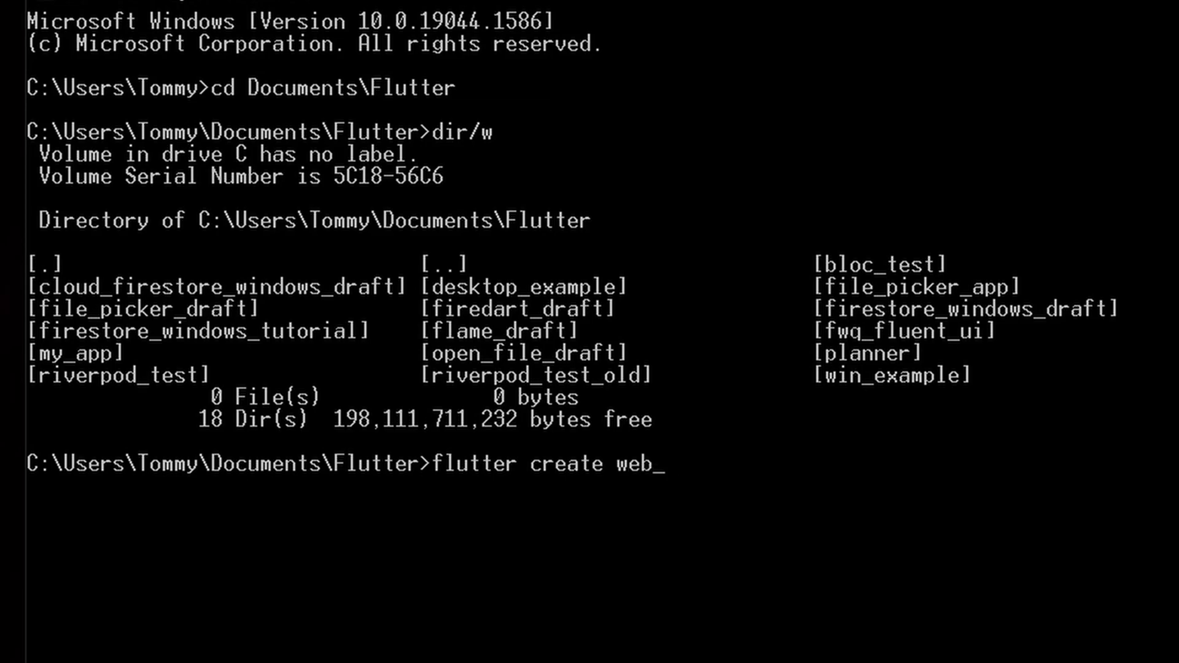
pyautogui.write('test')
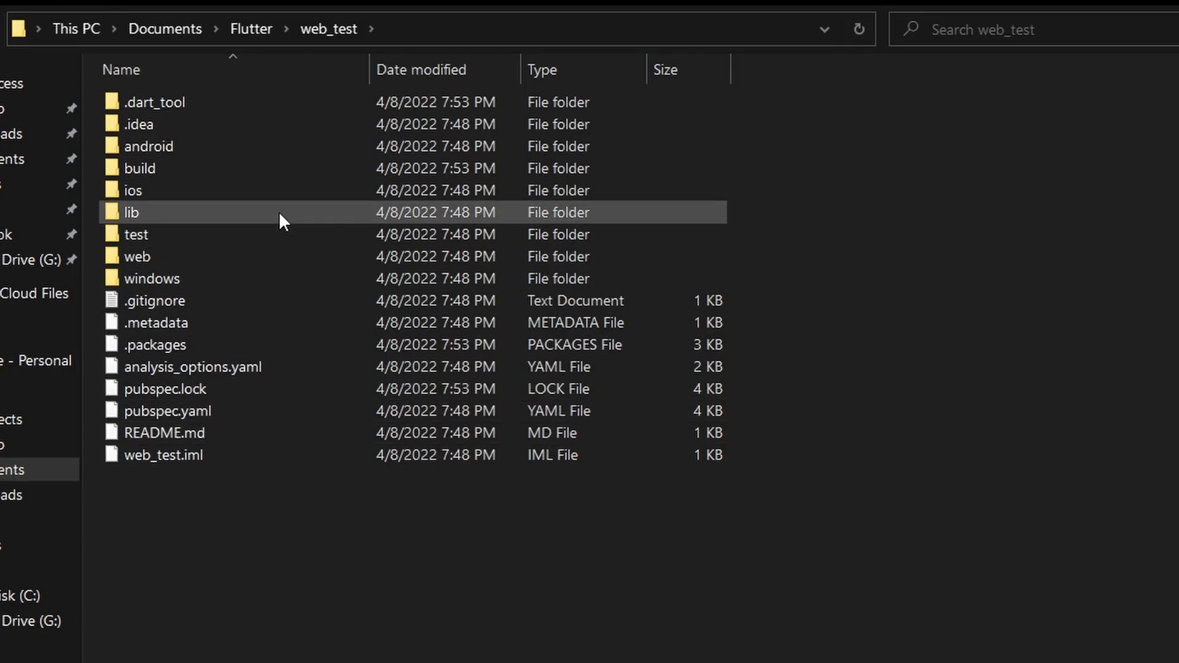
# Step: Open web_test's build folder, then its web subfolder
pyautogui.doubleClick(139, 168)
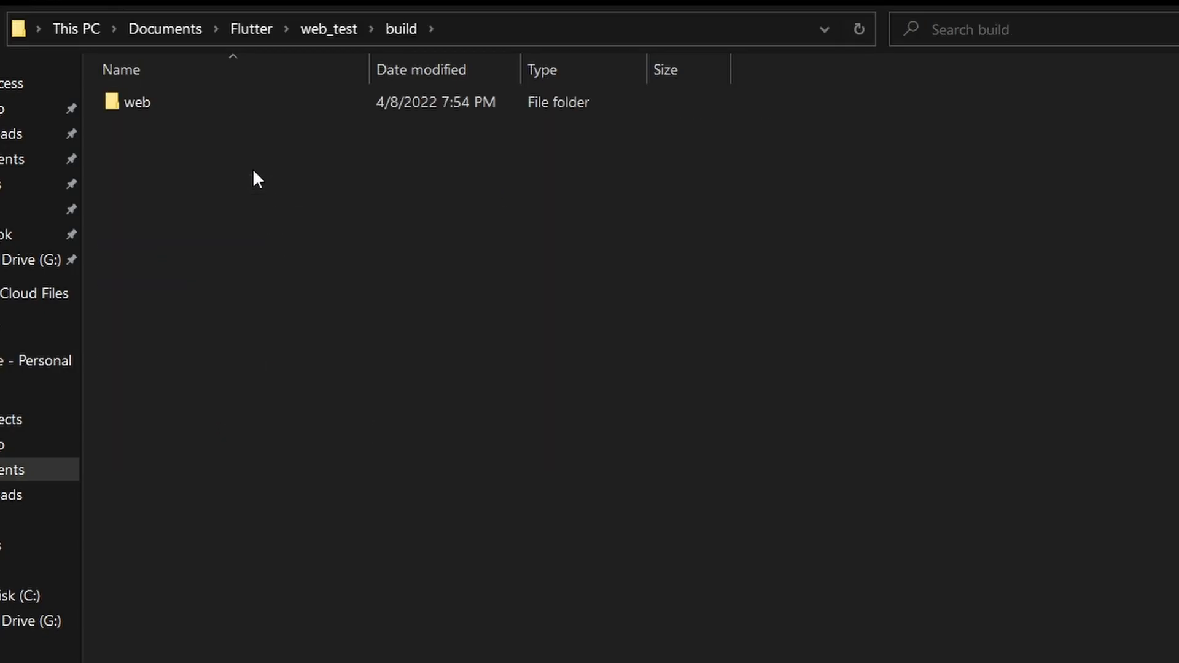
pyautogui.doubleClick(138, 102)
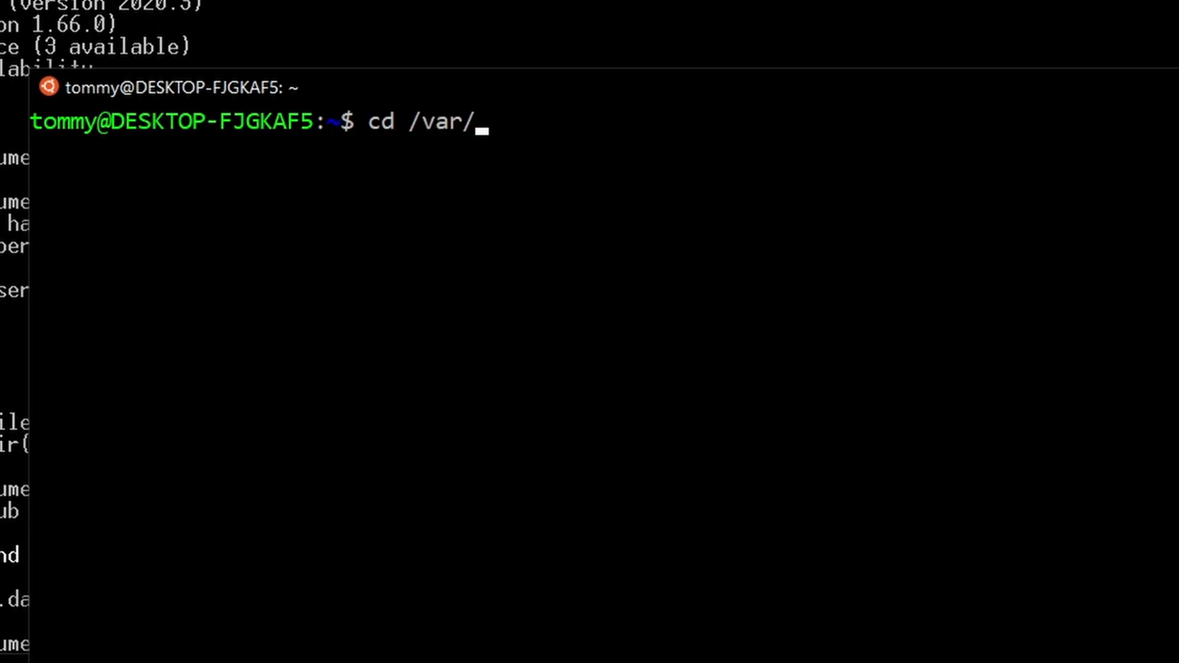
# Step: From /var/www/html, sudo cp -rf web_test/build/web/* there and check with ls -alh
pyautogui.write('www/html')
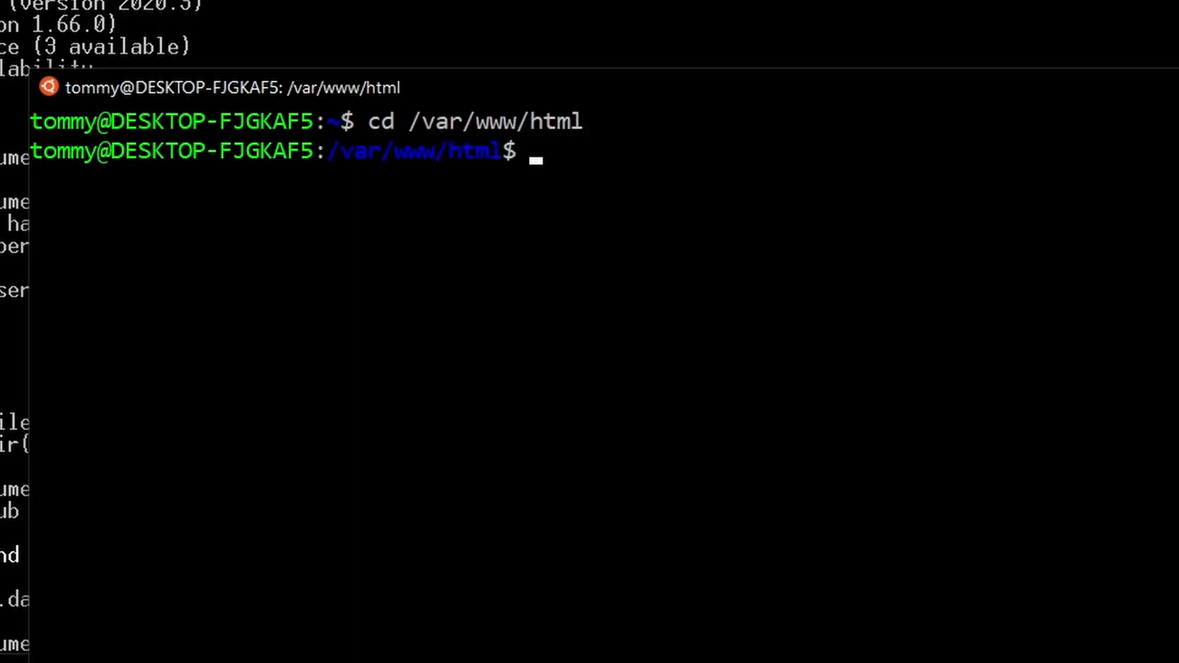
pyautogui.write('sudo cp')
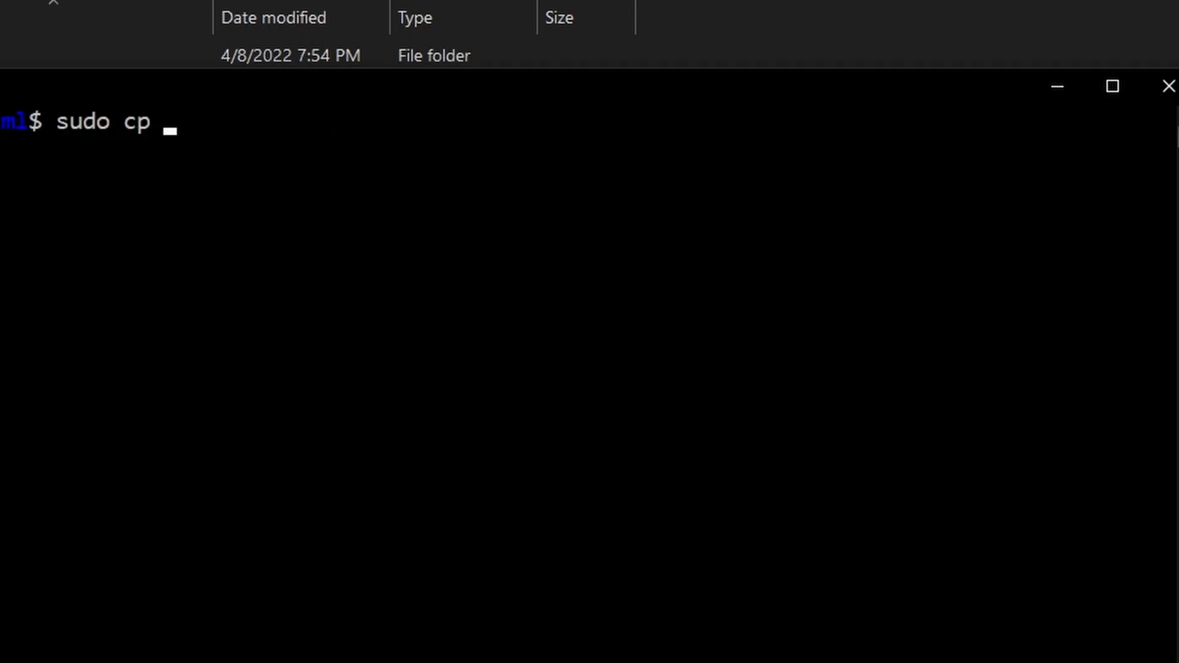
pyautogui.write('-rf /mnt/')
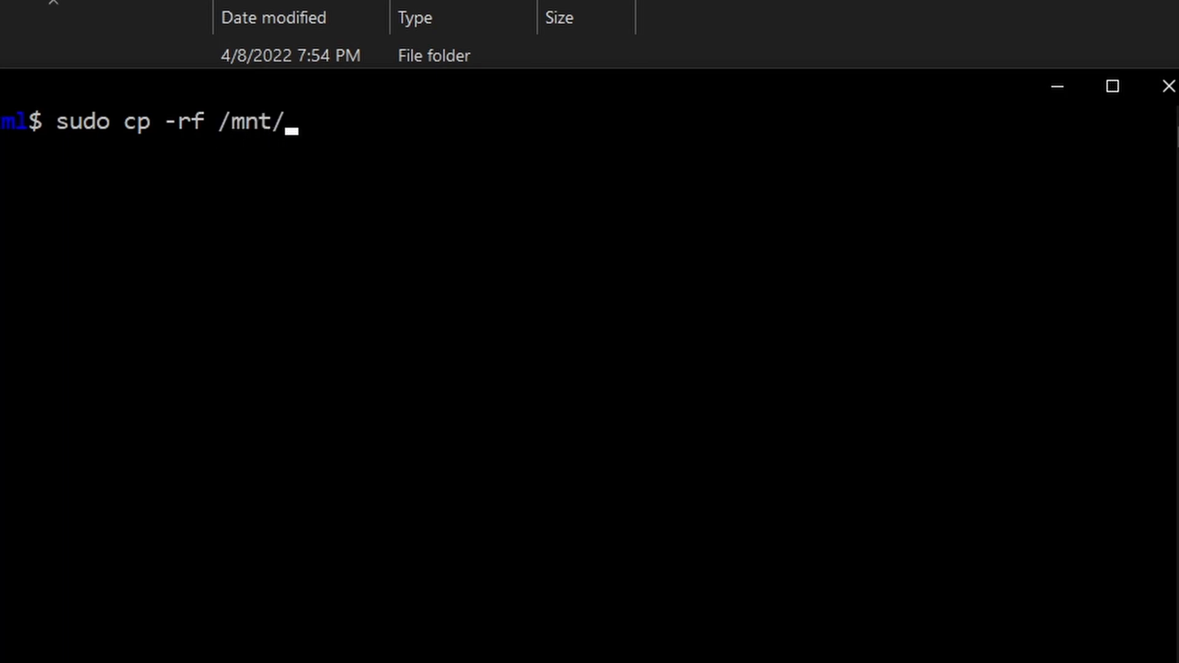
pyautogui.write('c/Users/Tommy/Docum')
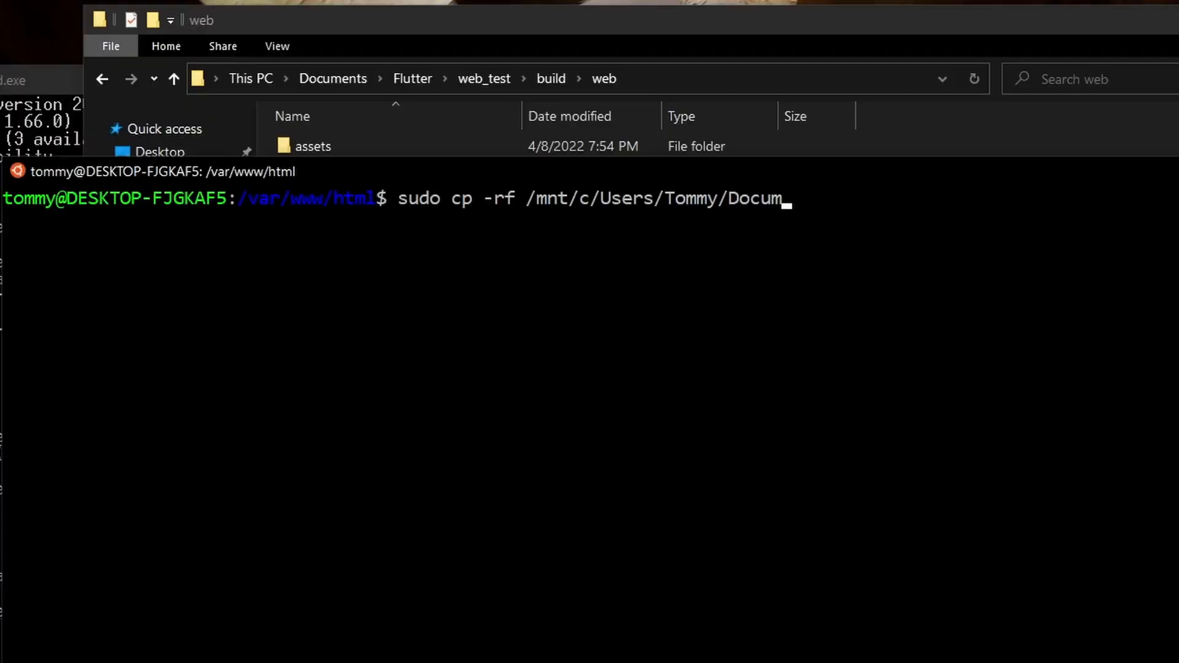
pyautogui.write('ents/Flutt')
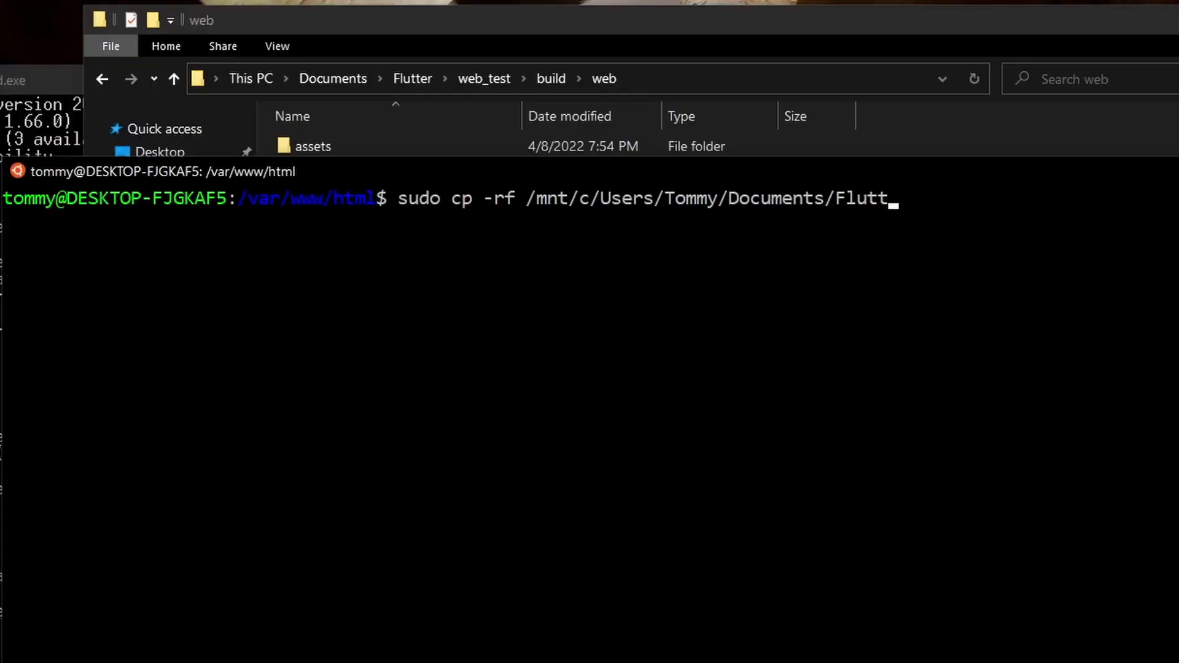
pyautogui.write('er/web_test/')
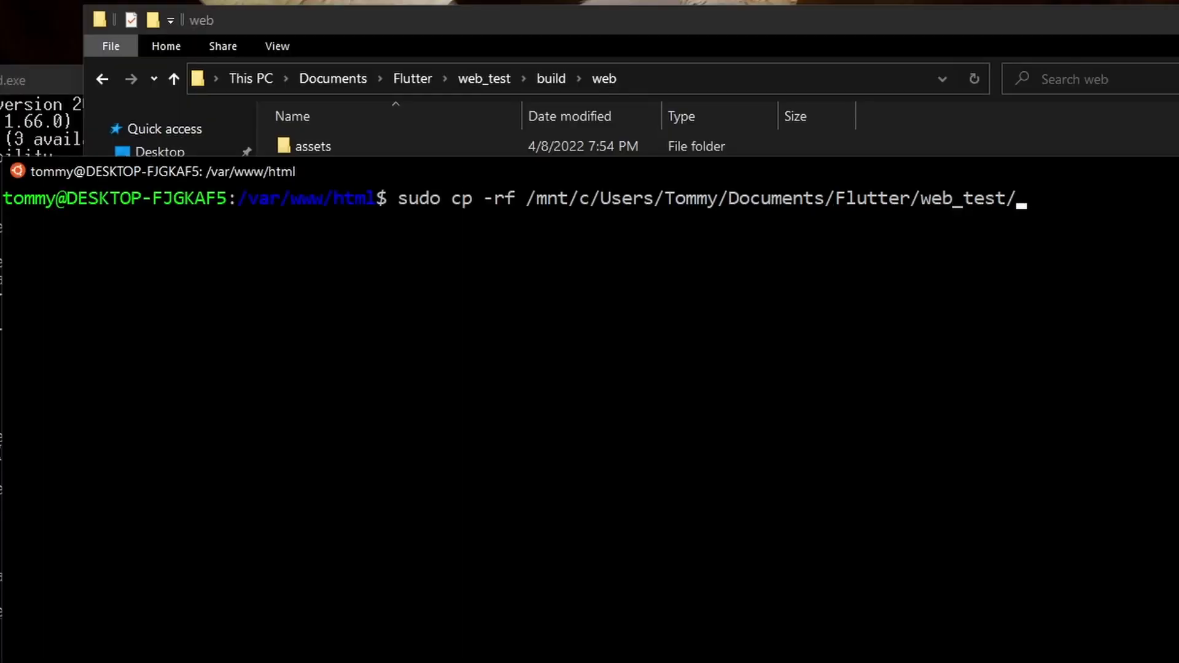
pyautogui.write('build/web')
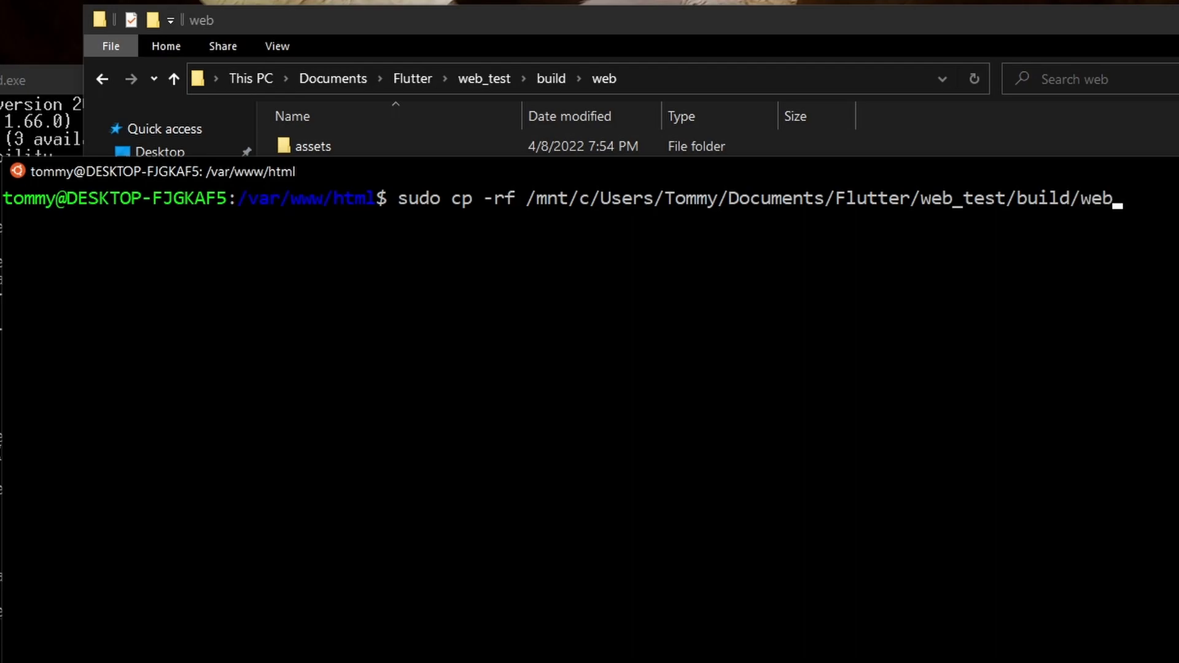
pyautogui.press('Enter')
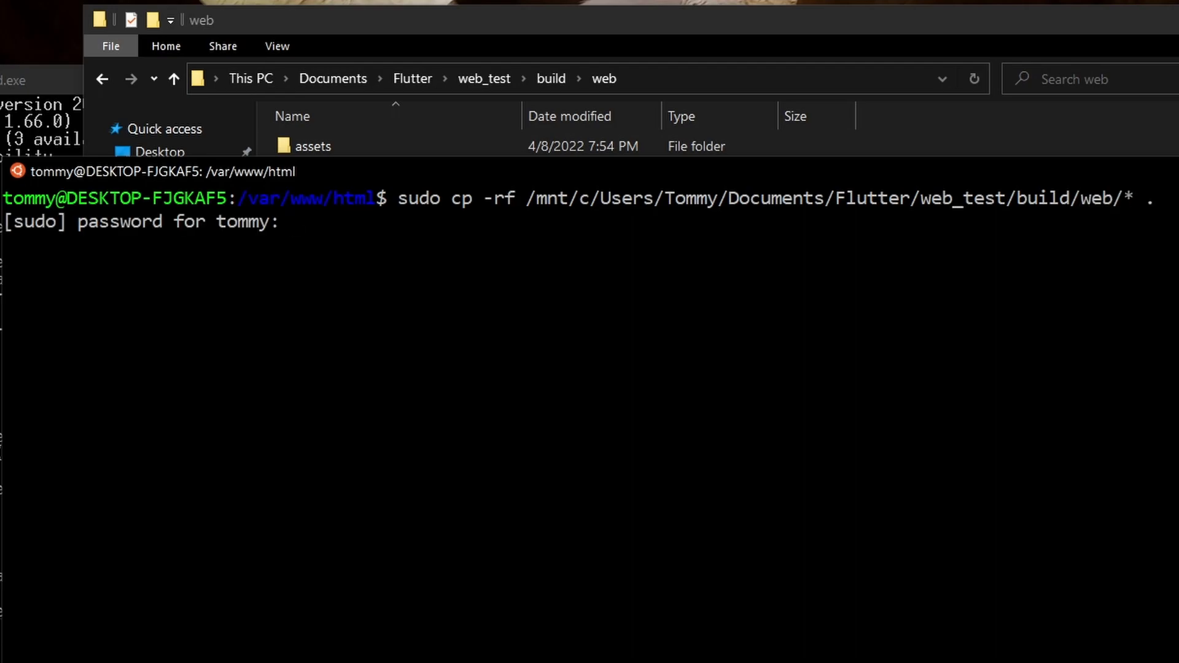
pyautogui.write('ls -alh')
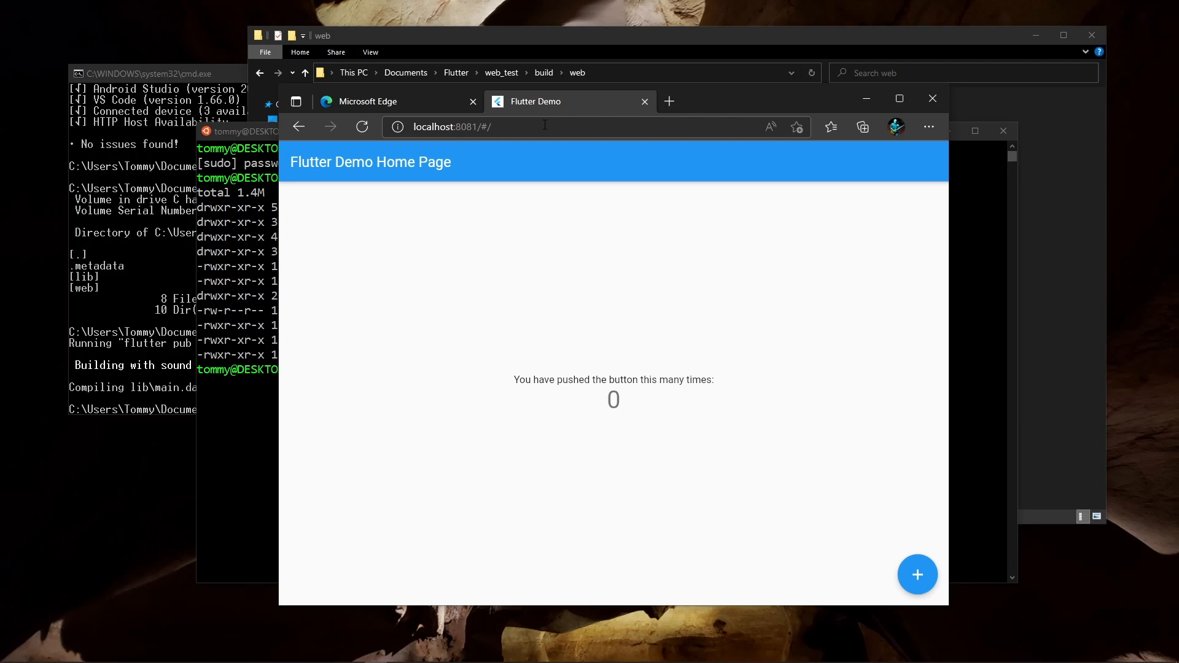
pyautogui.moveTo(846, 549)
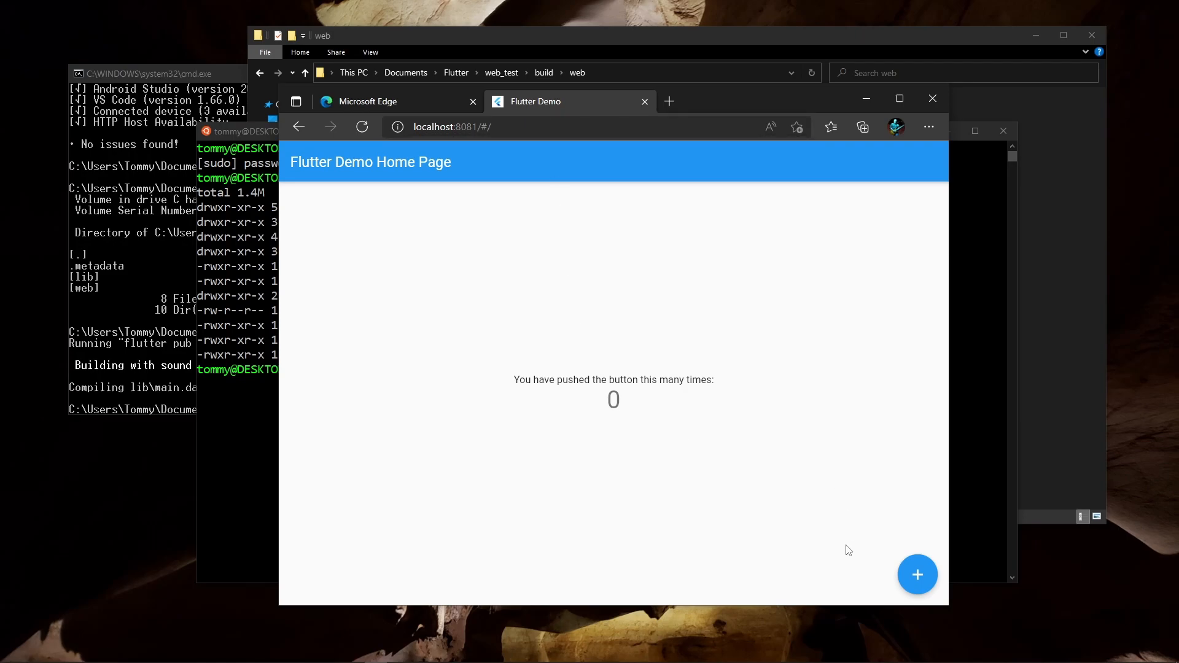
# Step: Press the blue + button three times to raise the Flutter Demo counter to 11
pyautogui.click(917, 574)
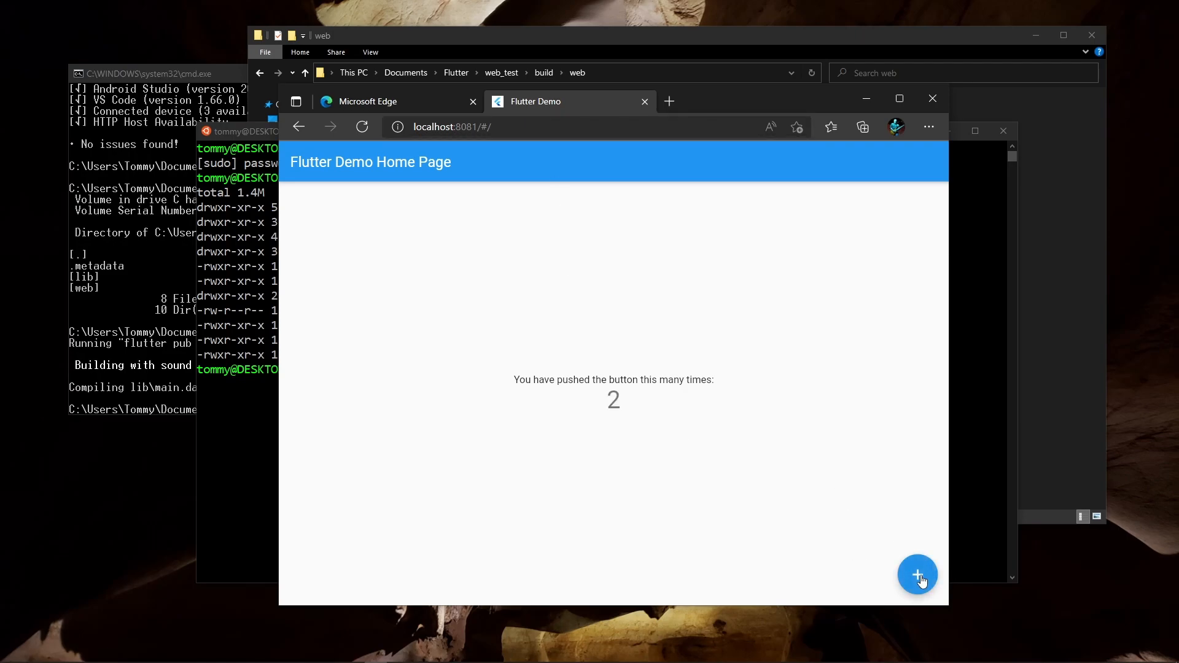
pyautogui.click(917, 574)
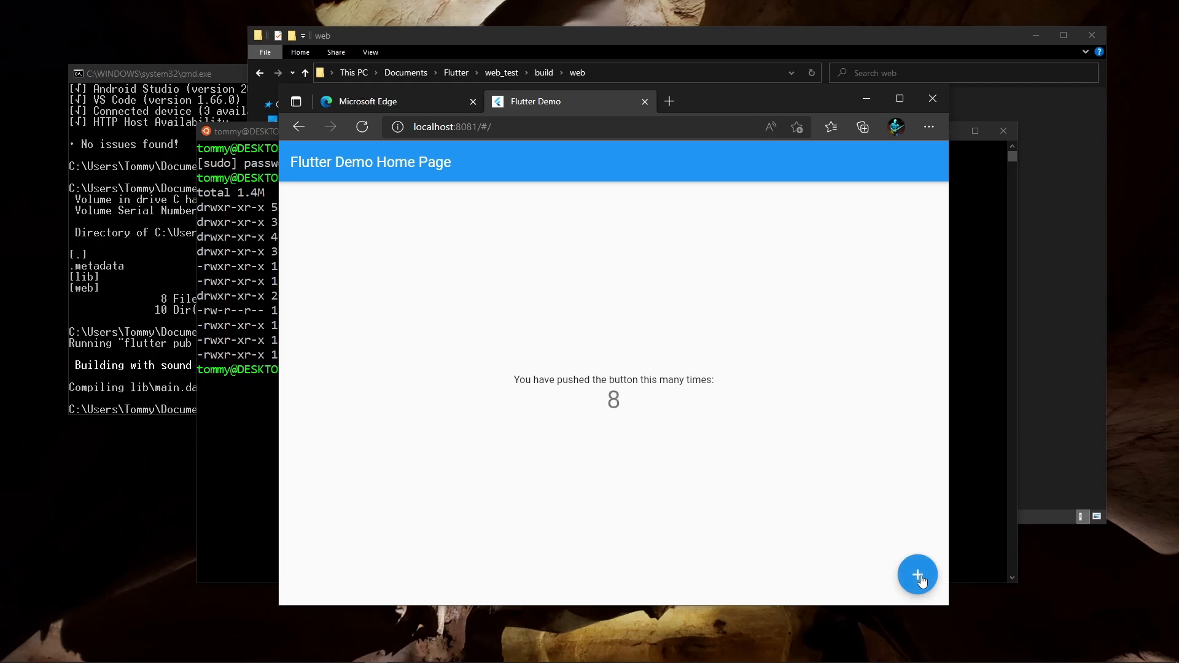
pyautogui.click(917, 574)
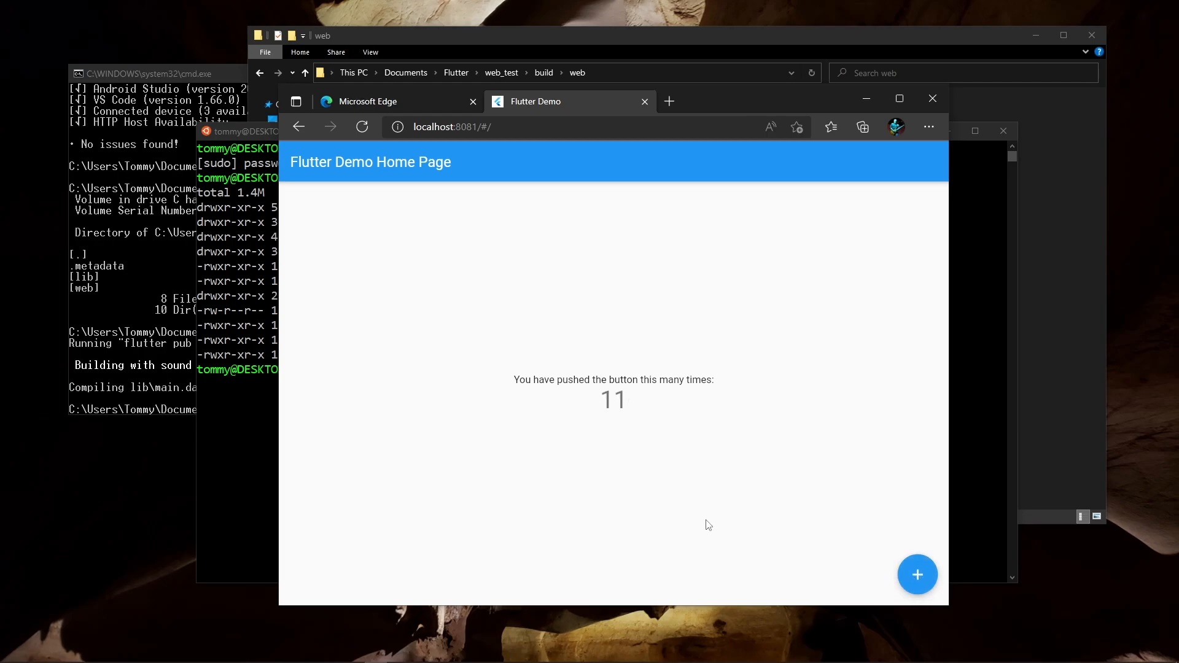